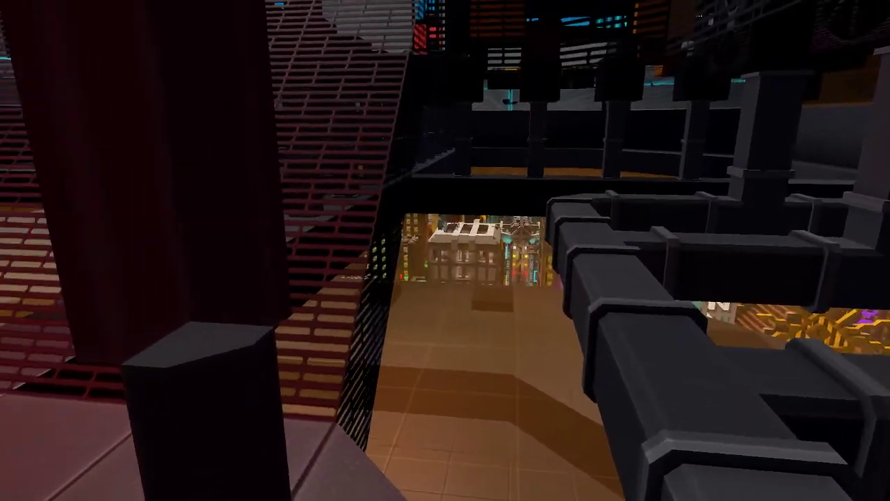
mouse_move(446, 251)
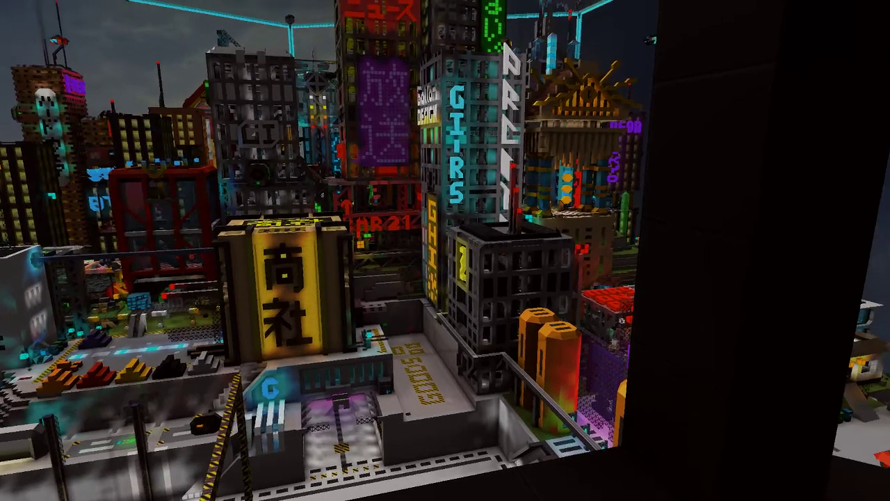
mouse_move(445, 250)
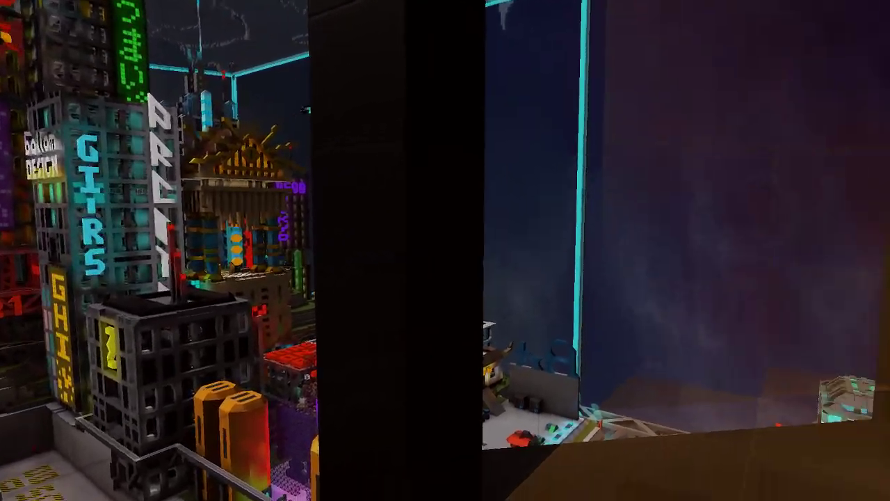
mouse_move(445, 250)
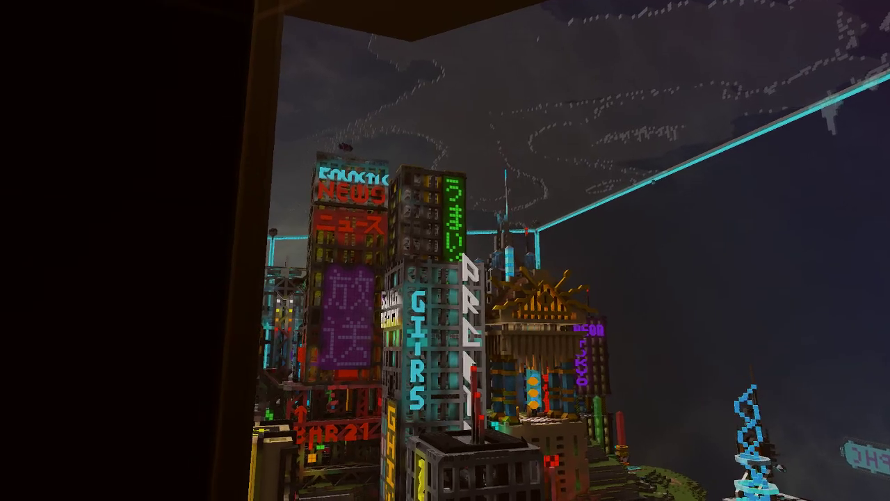
mouse_move(445, 250)
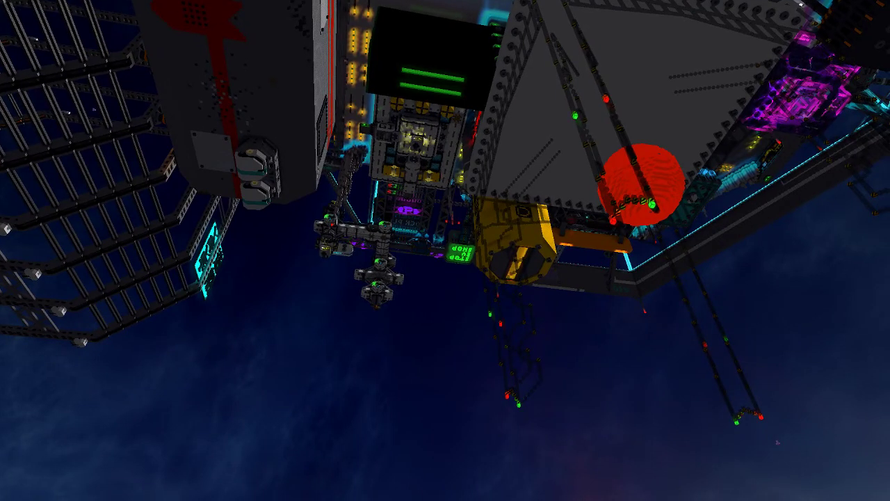
mouse_move(884, 463)
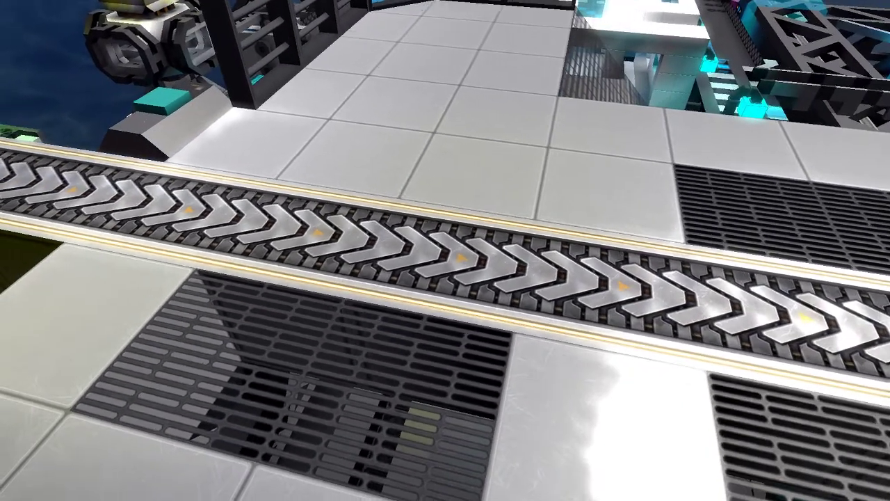
mouse_move(445, 250)
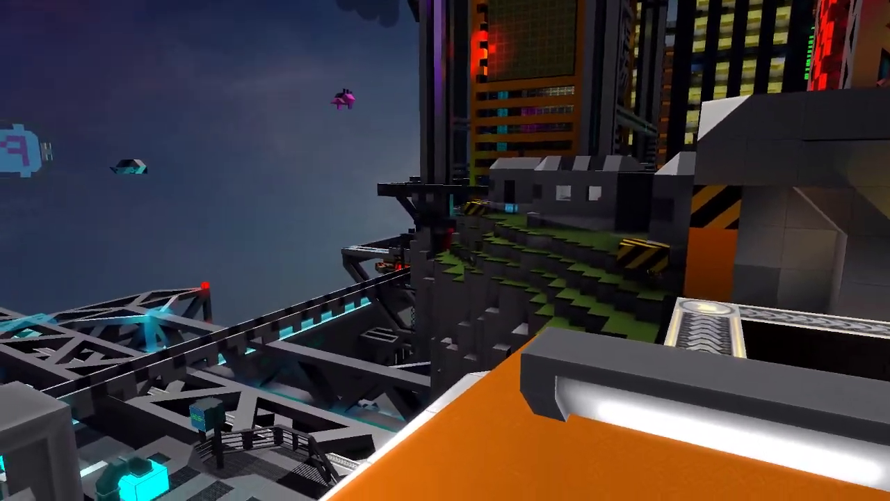
mouse_move(445, 251)
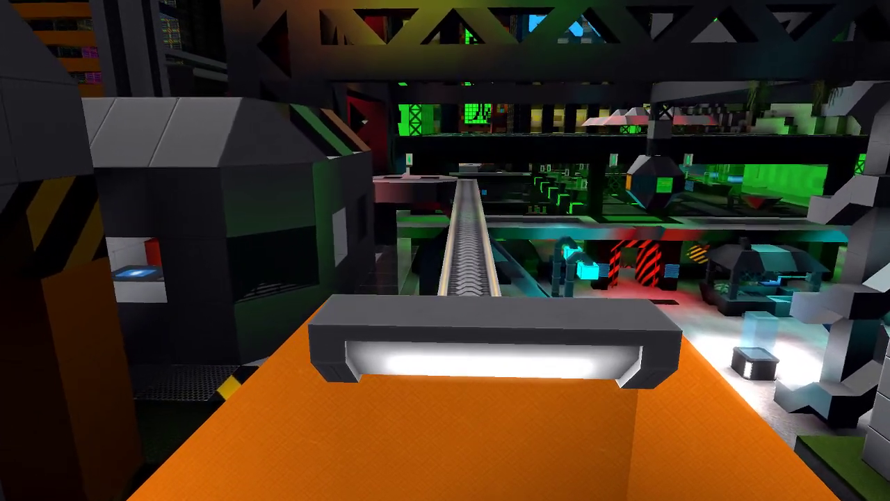
mouse_move(445, 250)
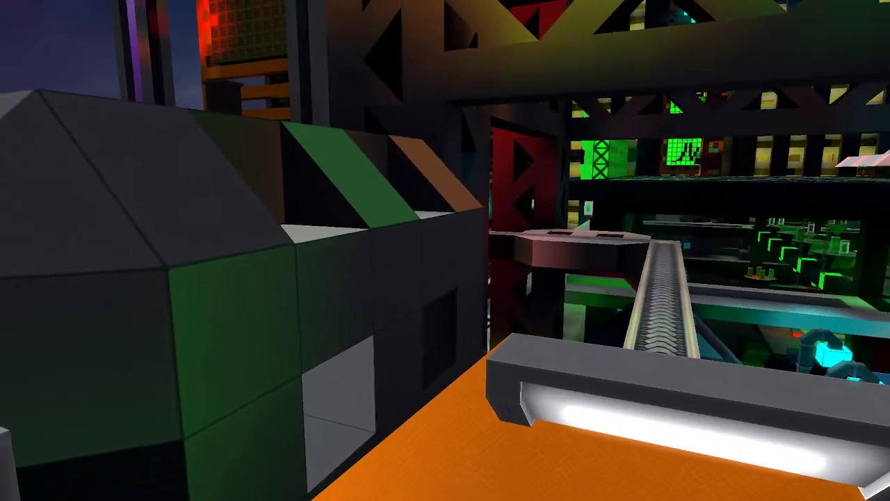
mouse_move(445, 251)
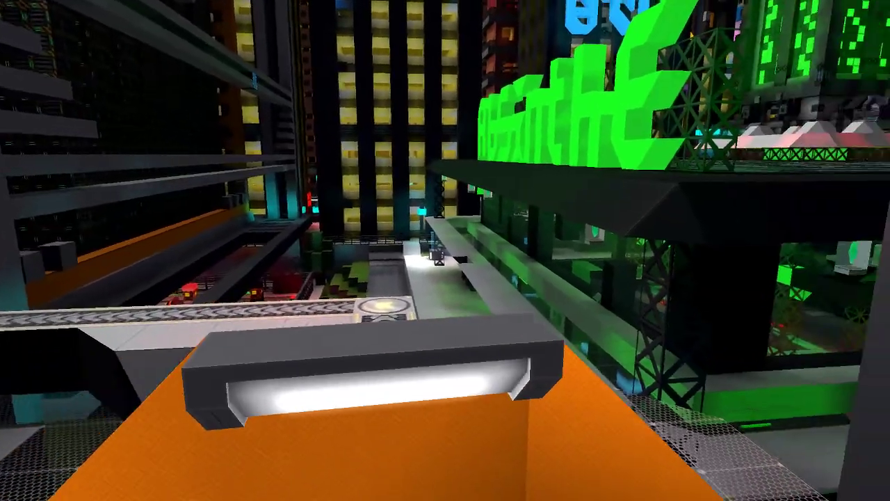
mouse_move(445, 251)
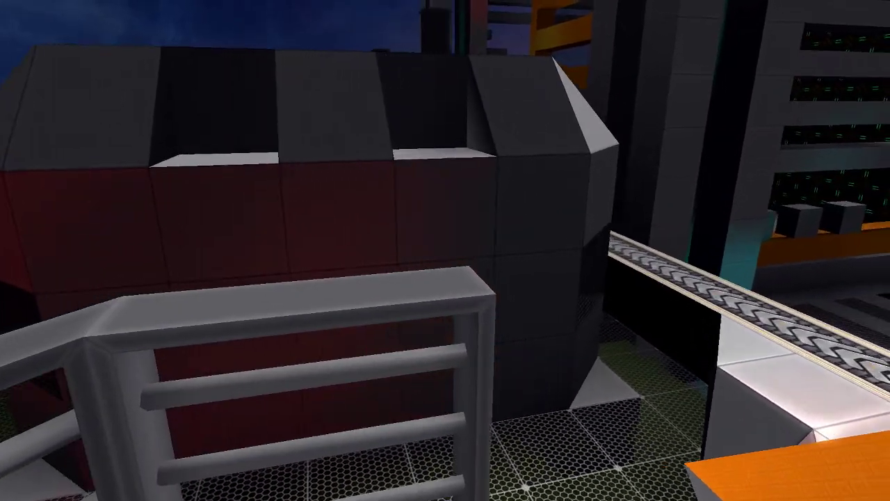
mouse_move(445, 251)
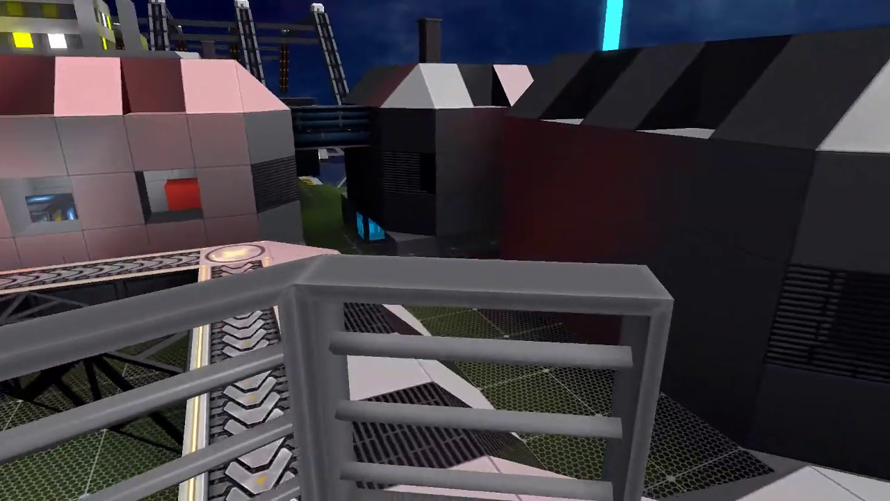
mouse_move(445, 250)
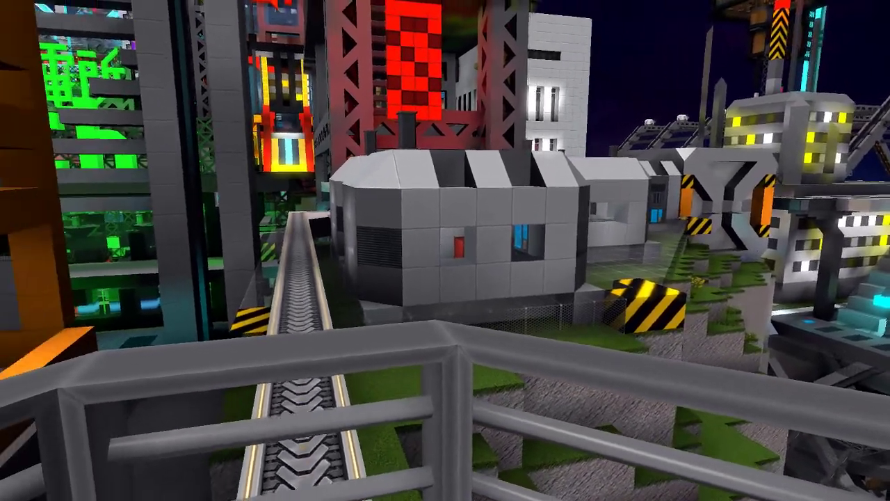
mouse_move(445, 251)
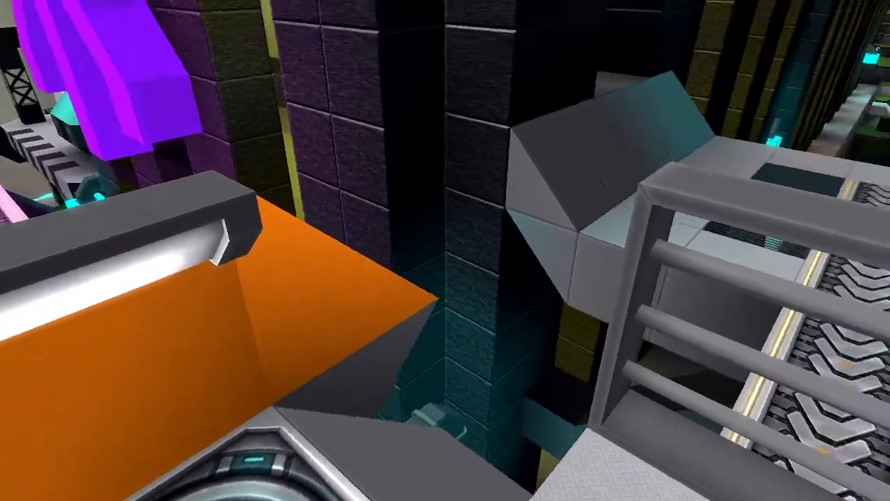
mouse_move(445, 250)
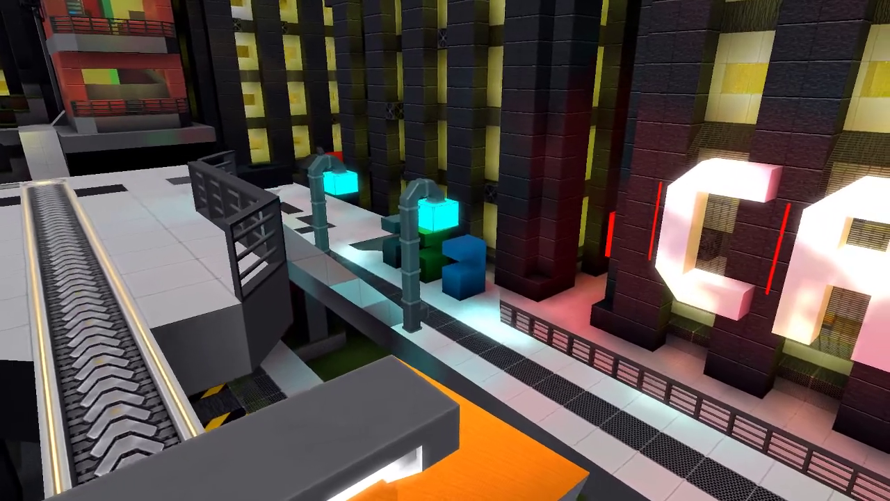
mouse_move(445, 250)
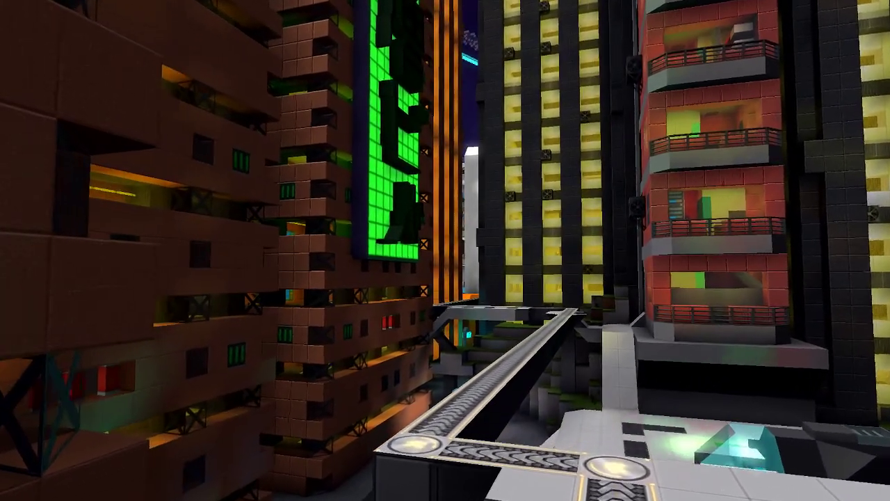
mouse_move(445, 250)
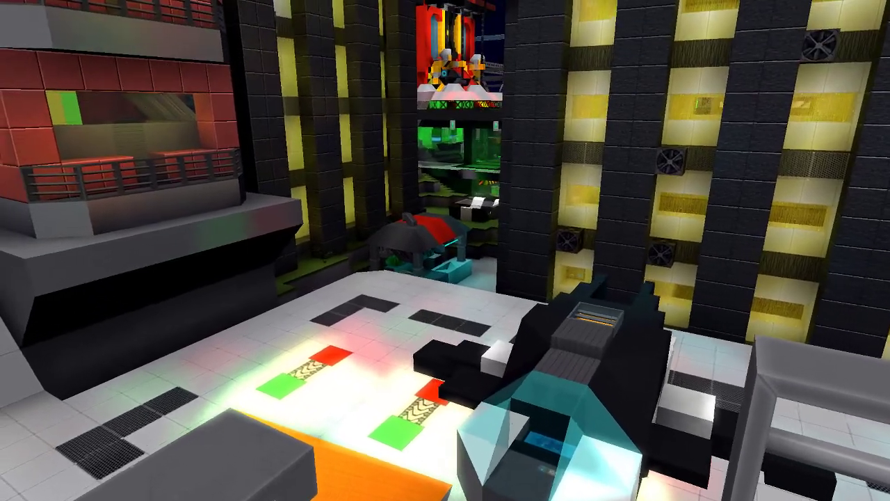
mouse_move(445, 250)
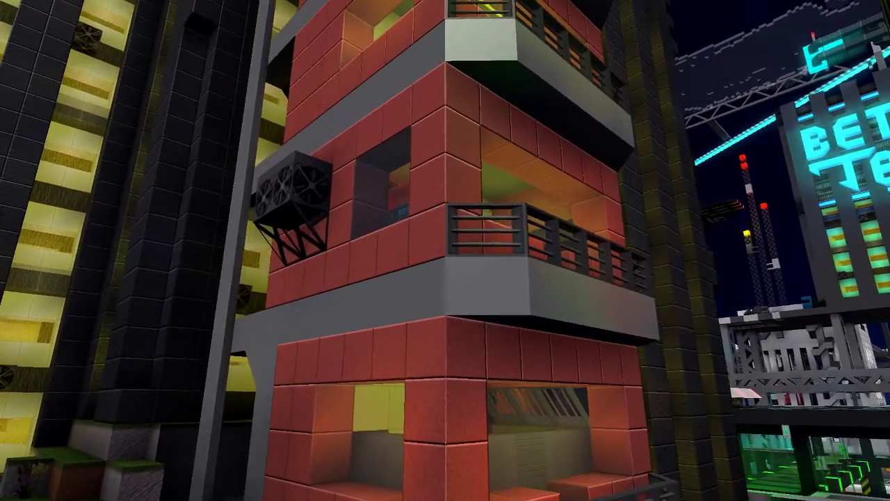
mouse_move(445, 251)
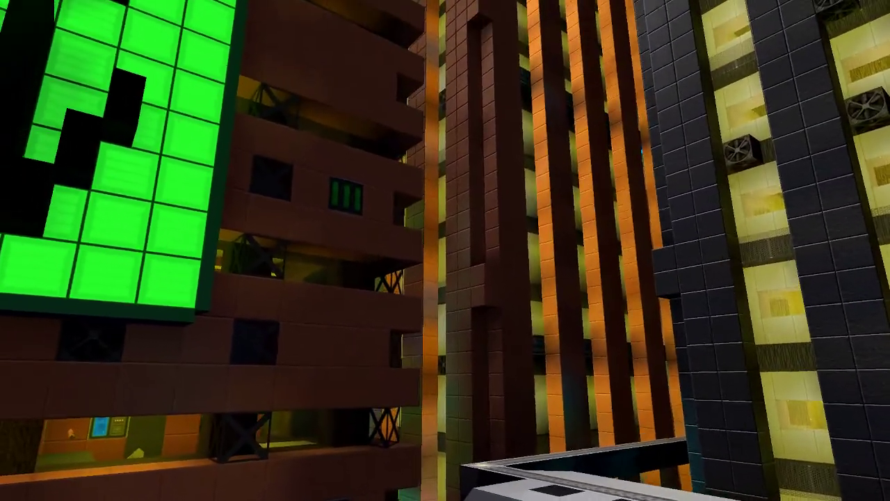
mouse_move(445, 250)
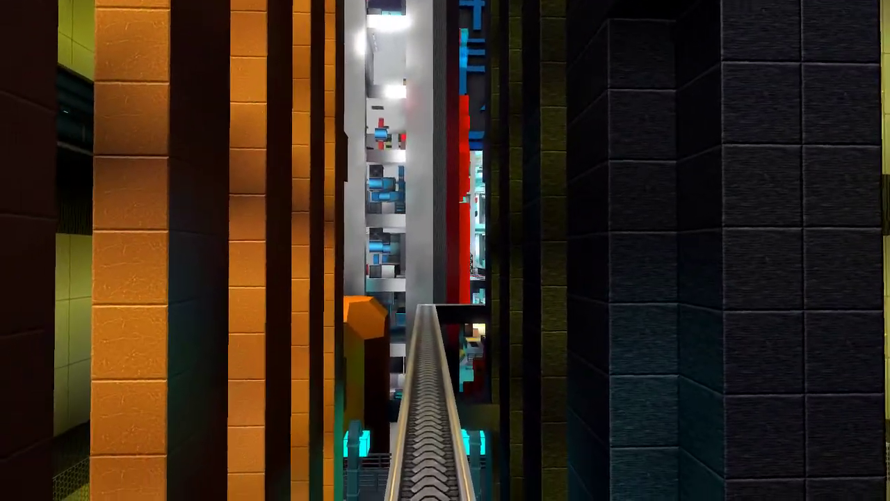
mouse_move(445, 250)
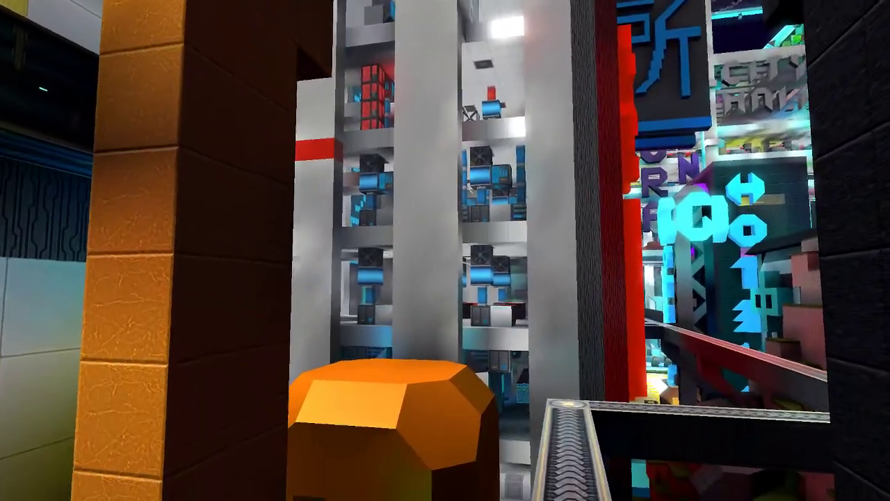
mouse_move(445, 251)
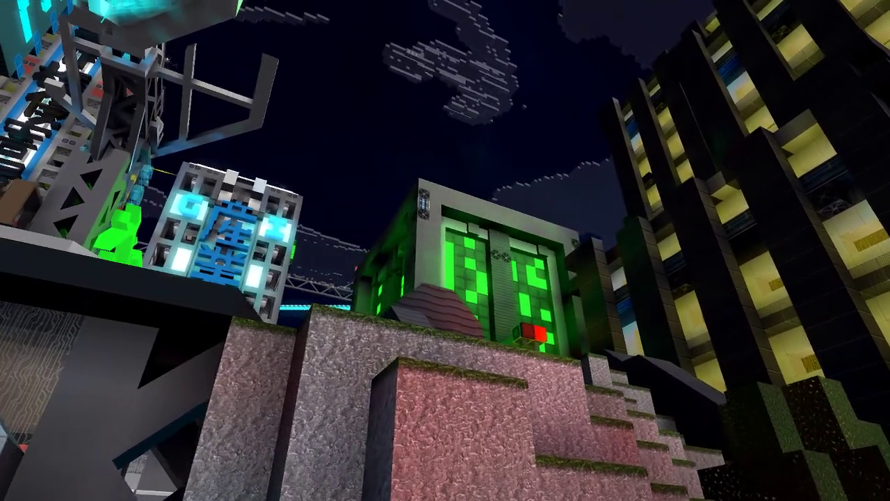
mouse_move(445, 250)
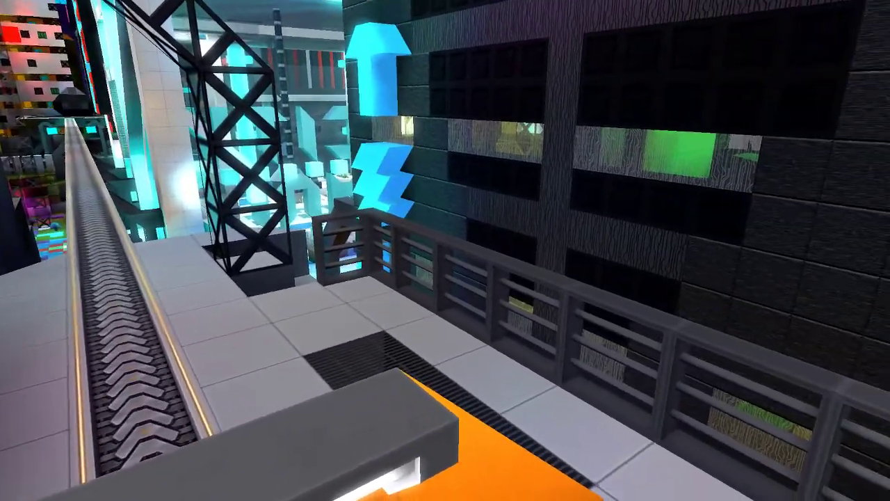
mouse_move(445, 250)
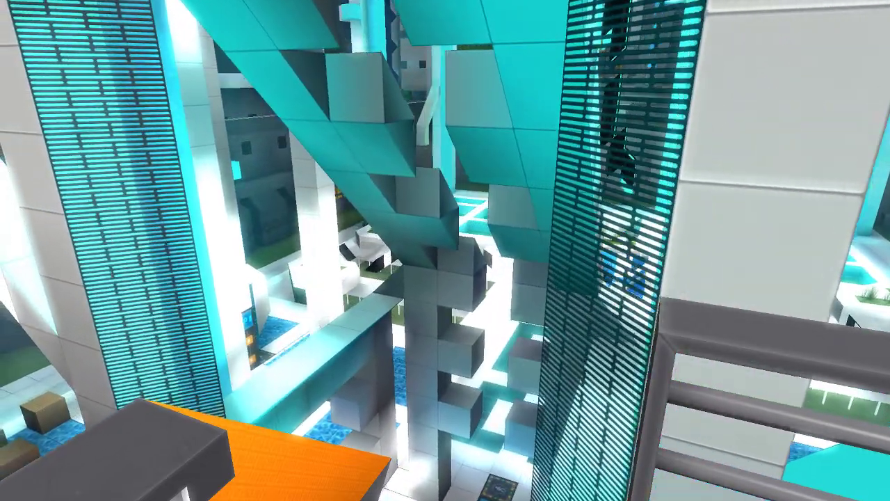
mouse_move(445, 251)
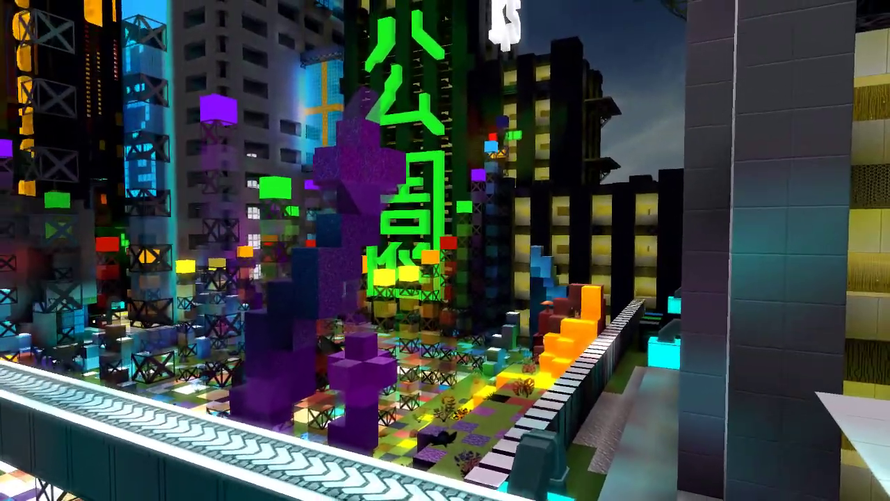
mouse_move(445, 250)
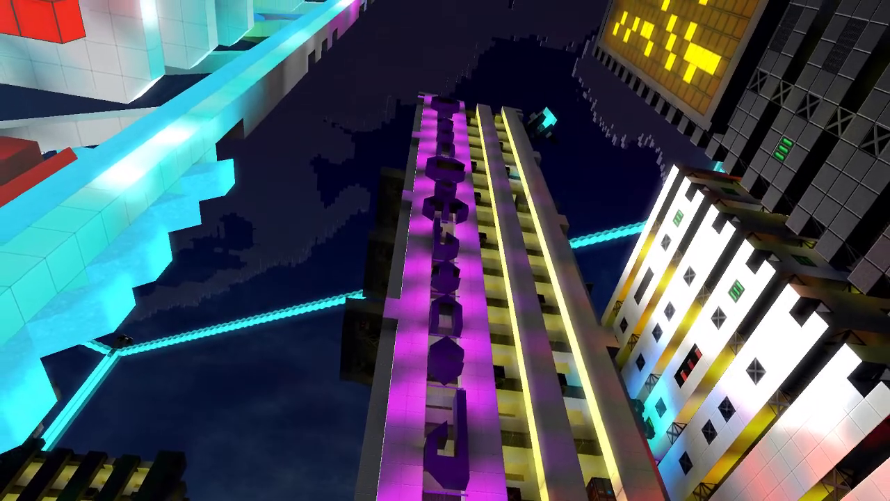
mouse_move(445, 250)
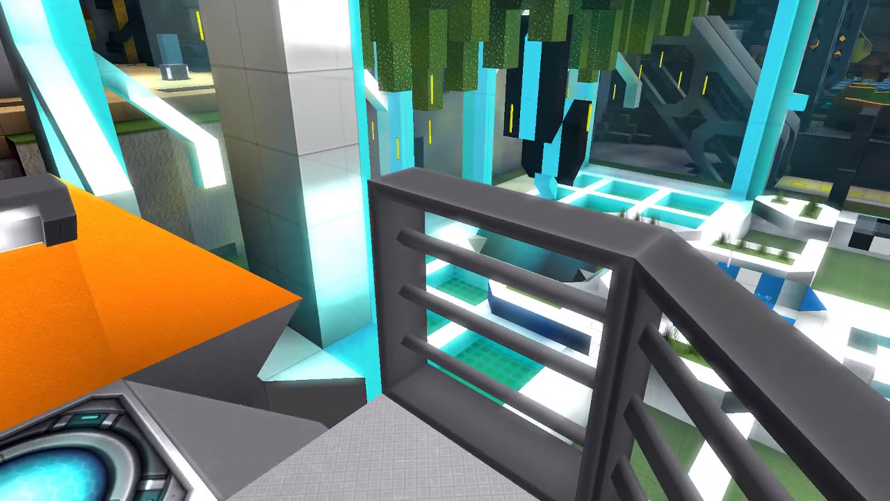
mouse_move(445, 250)
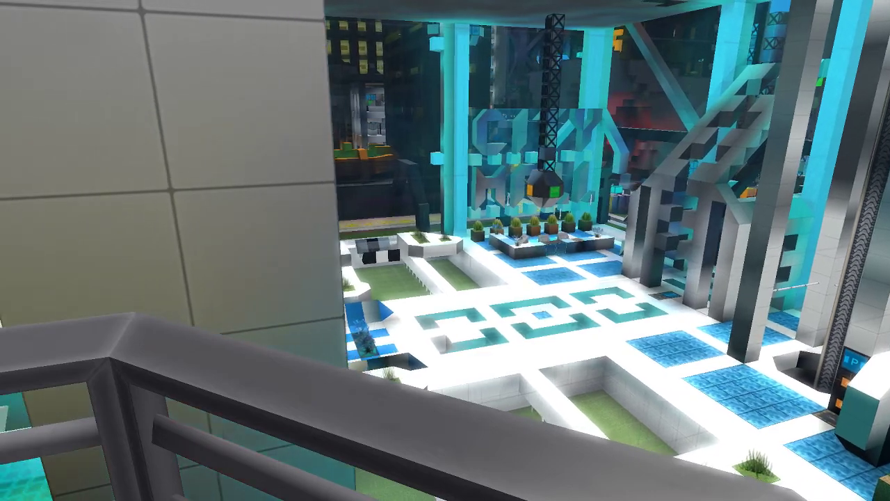
mouse_move(445, 251)
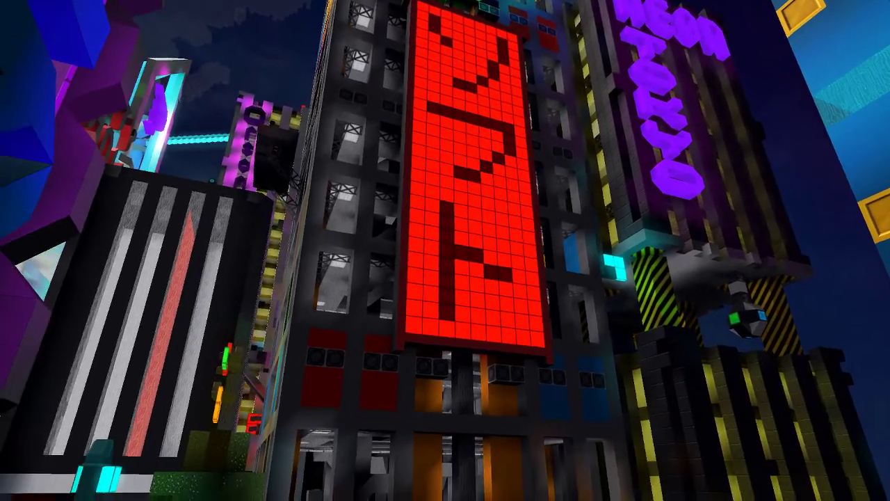
mouse_move(445, 250)
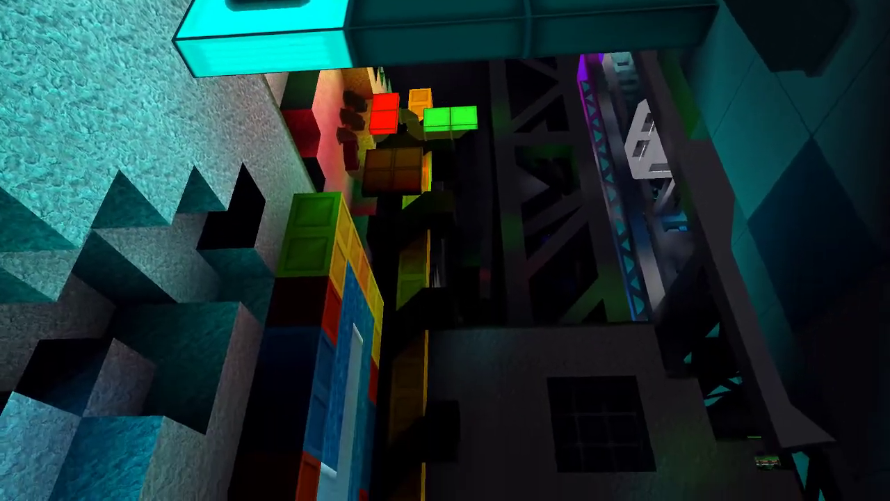
mouse_move(445, 250)
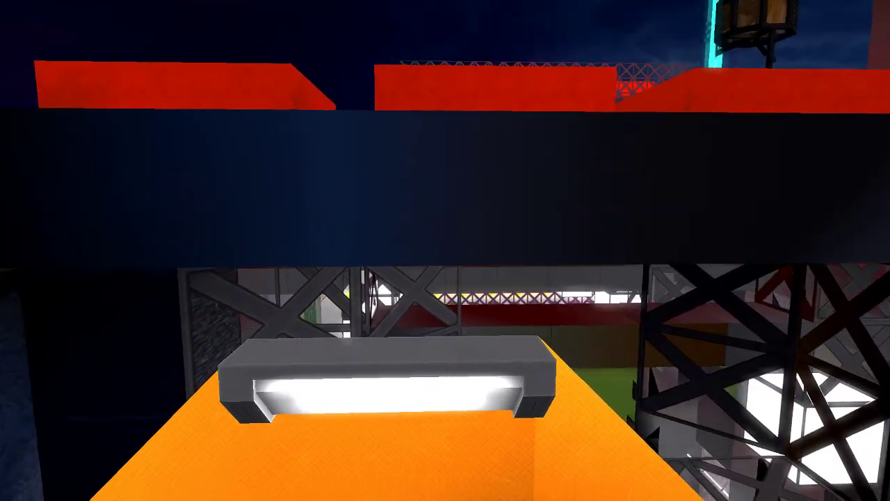
mouse_move(445, 250)
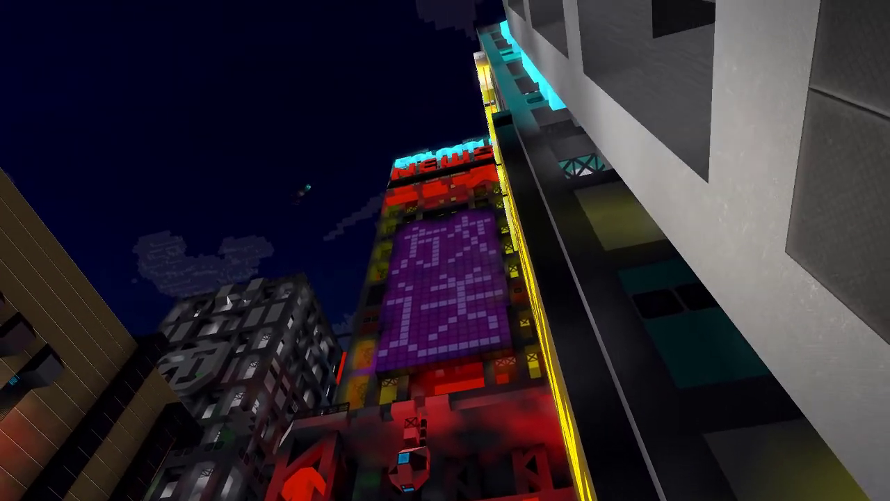
mouse_move(445, 251)
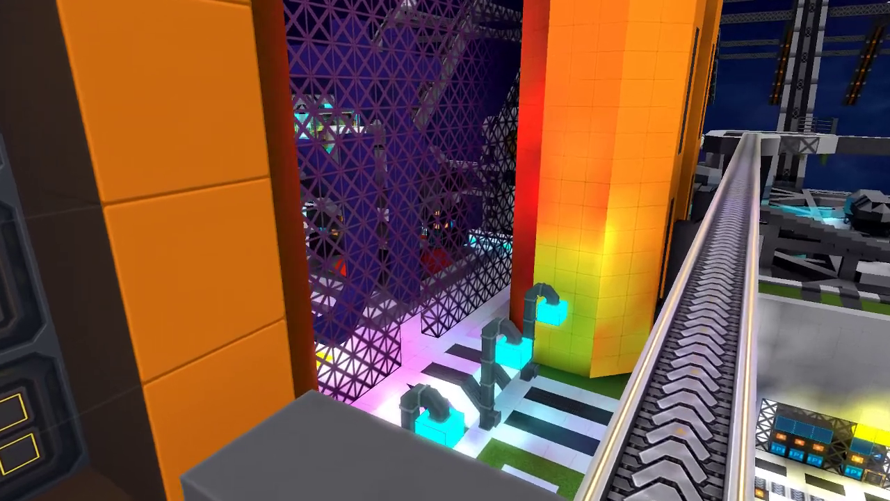
mouse_move(445, 250)
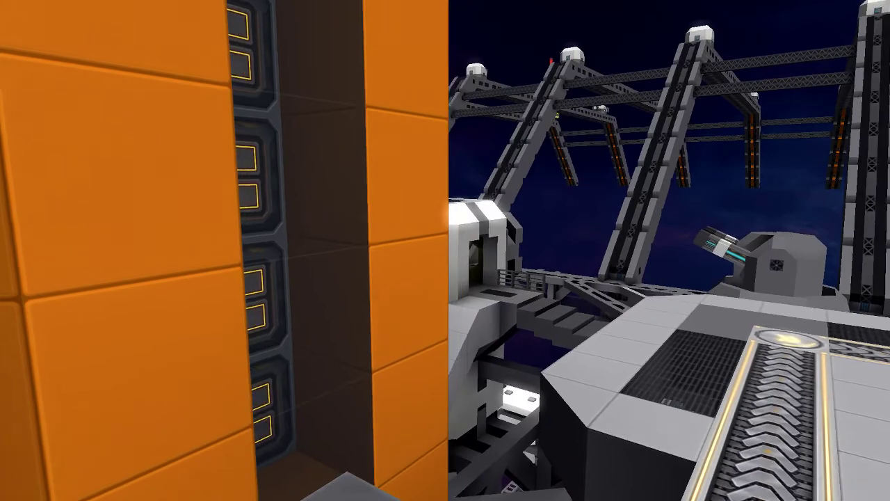
mouse_move(445, 250)
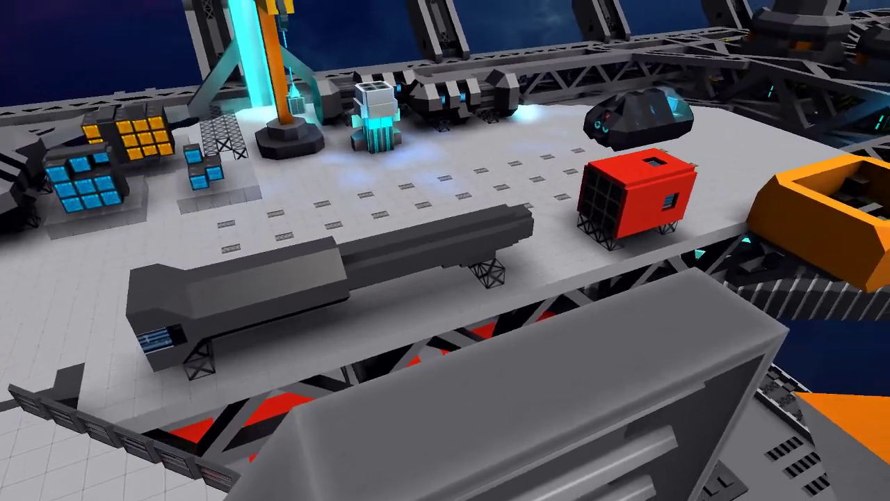
scroll(down, 3)
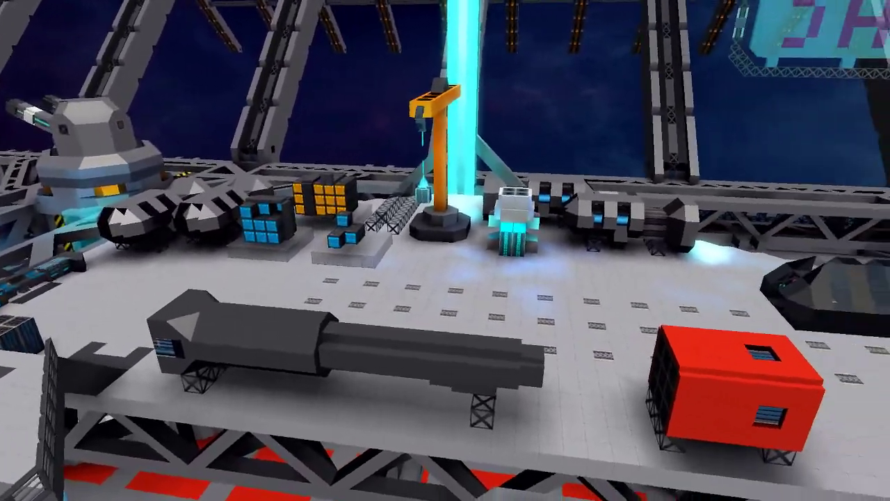
scroll(down, 3)
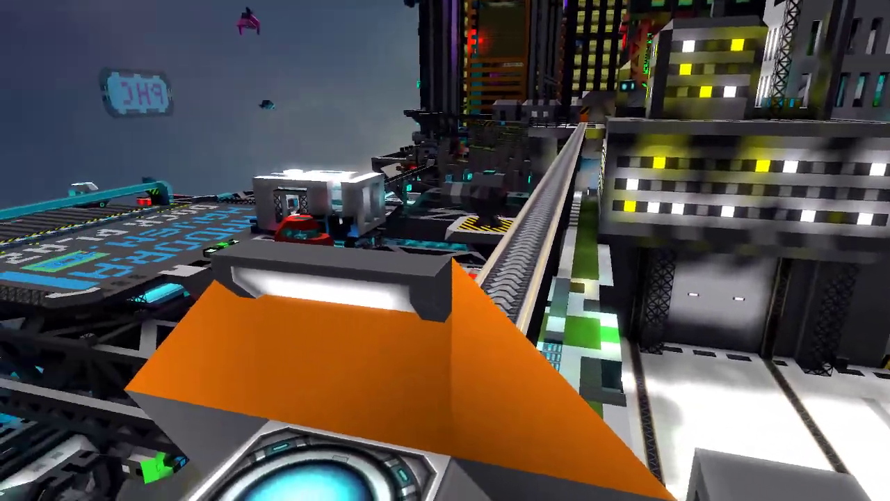
mouse_move(445, 250)
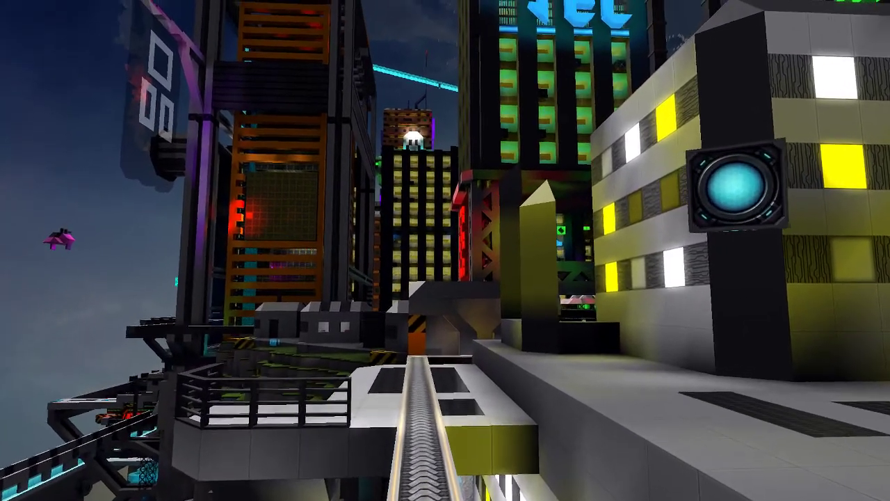
mouse_move(445, 251)
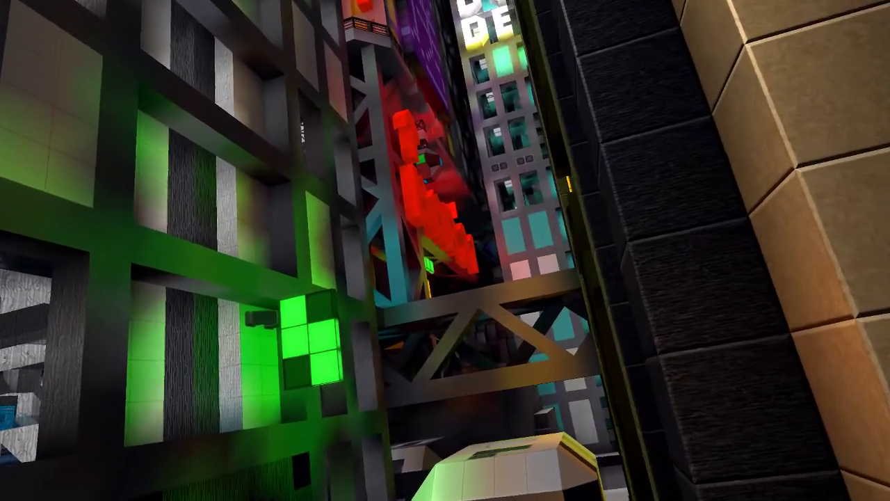
mouse_move(445, 250)
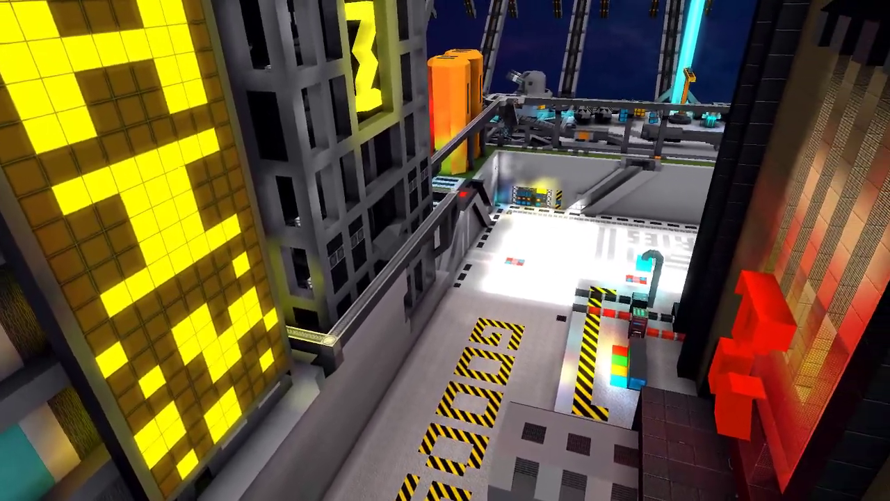
mouse_move(445, 250)
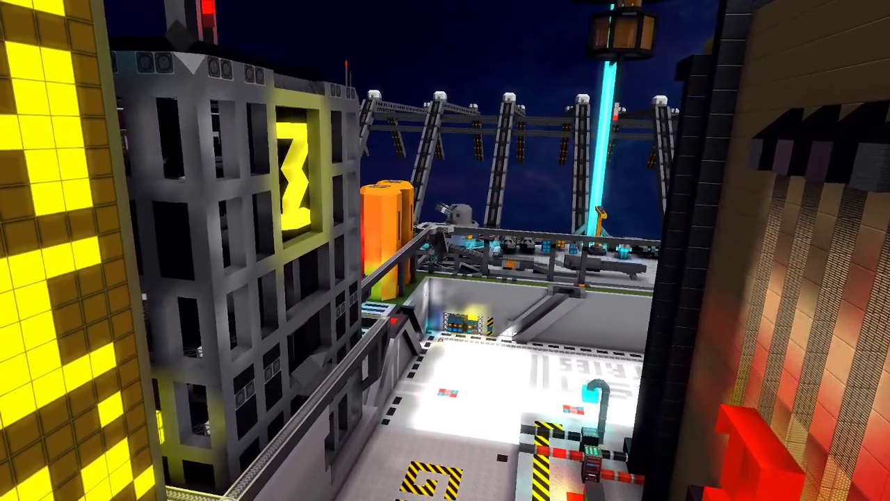